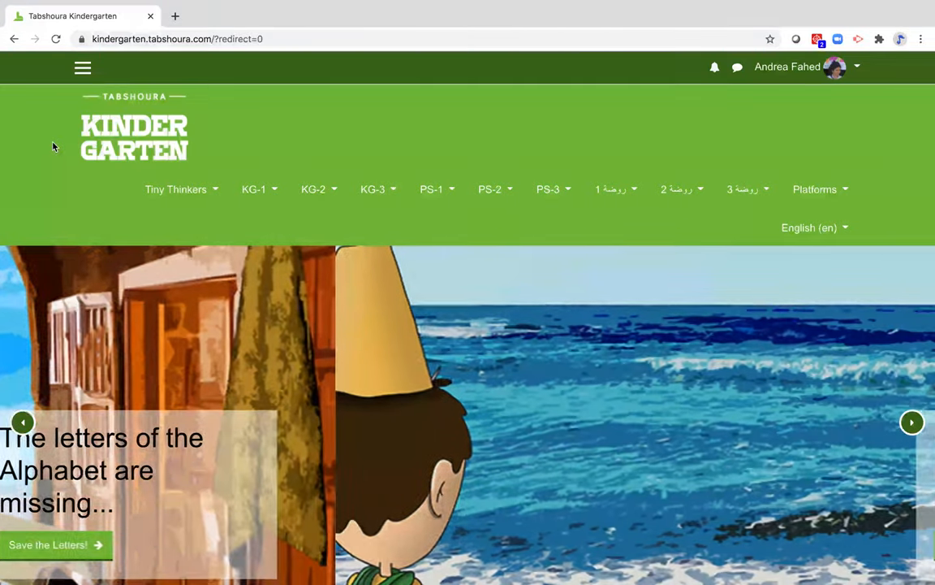
Open the KG-1 menu listing five units, from 'I Grow Up In My Homeland' to 'The Carnival'.
{"action": "left_click", "coordinate": [912, 422]}
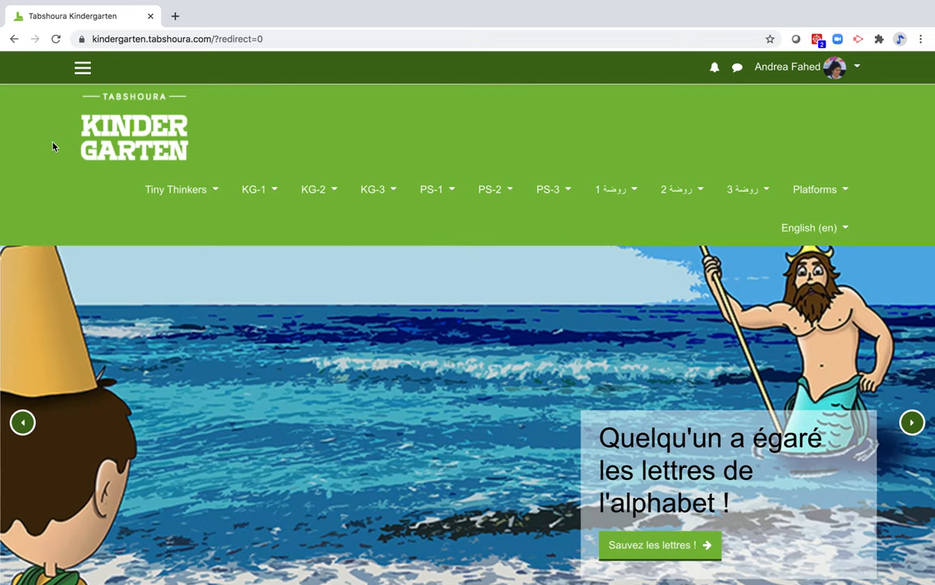
{"action": "mouse_move", "coordinate": [127, 210]}
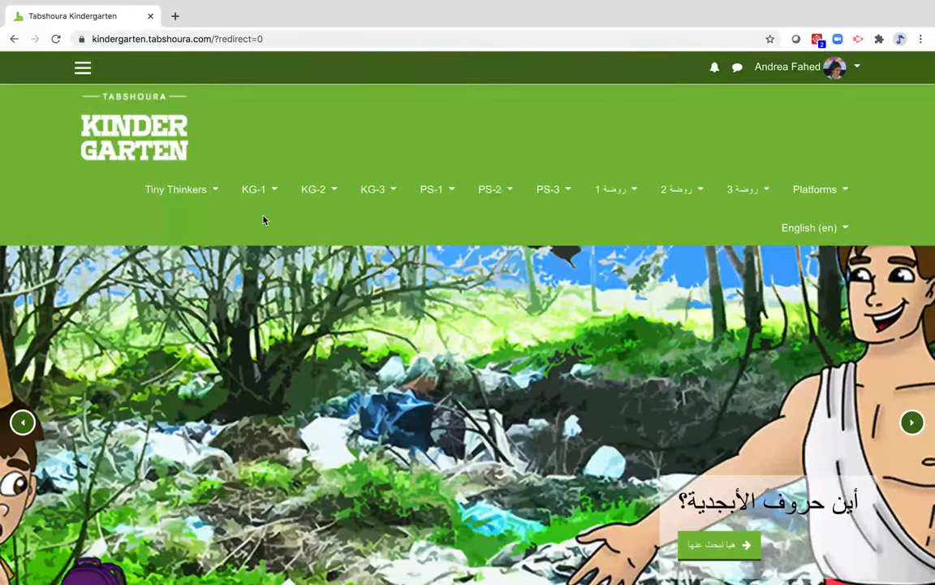
{"action": "mouse_move", "coordinate": [316, 189]}
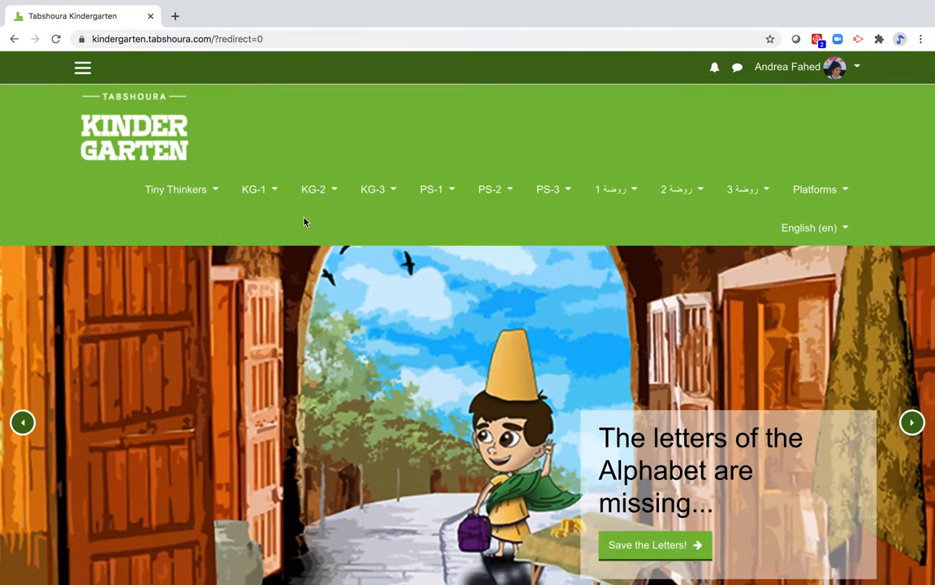
{"action": "mouse_move", "coordinate": [175, 189]}
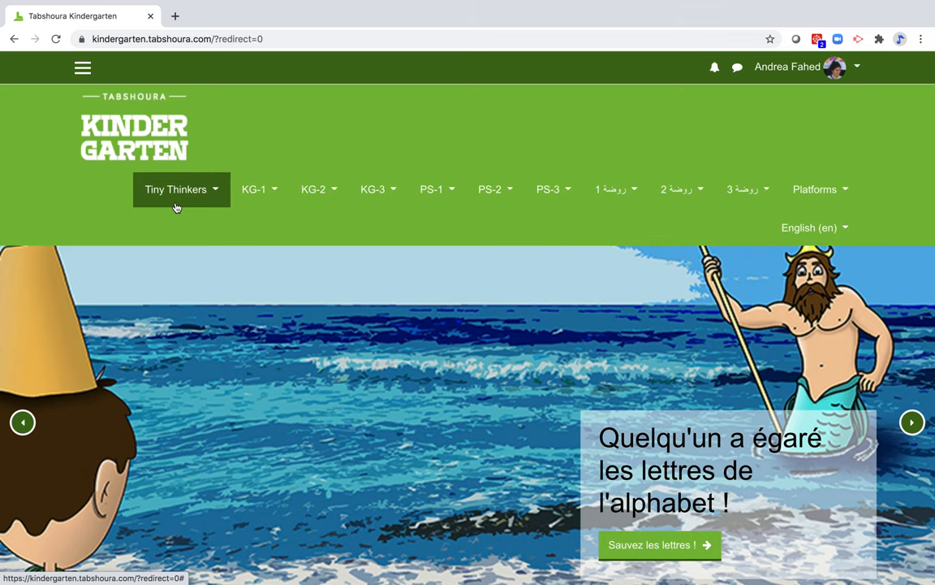
{"action": "left_click", "coordinate": [253, 190]}
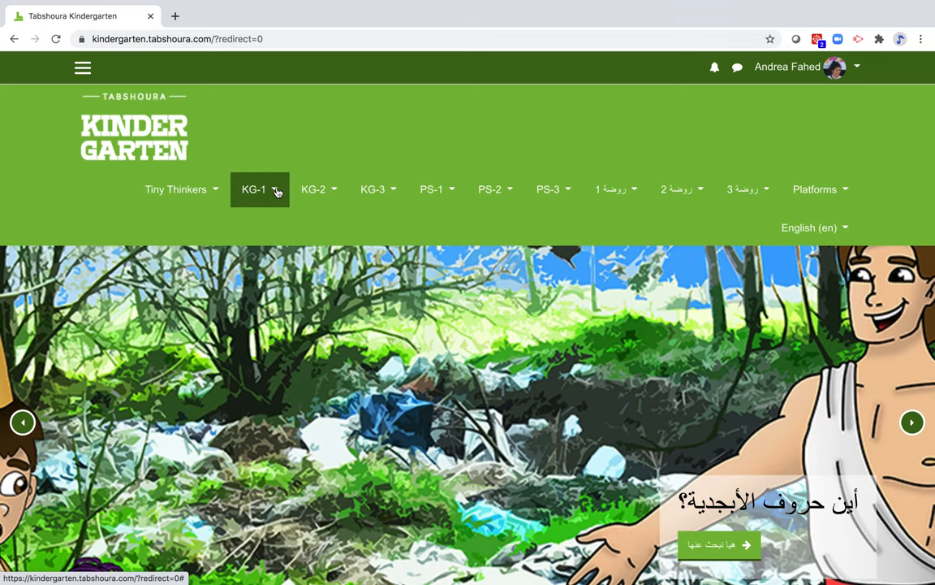
{"action": "left_click", "coordinate": [253, 189]}
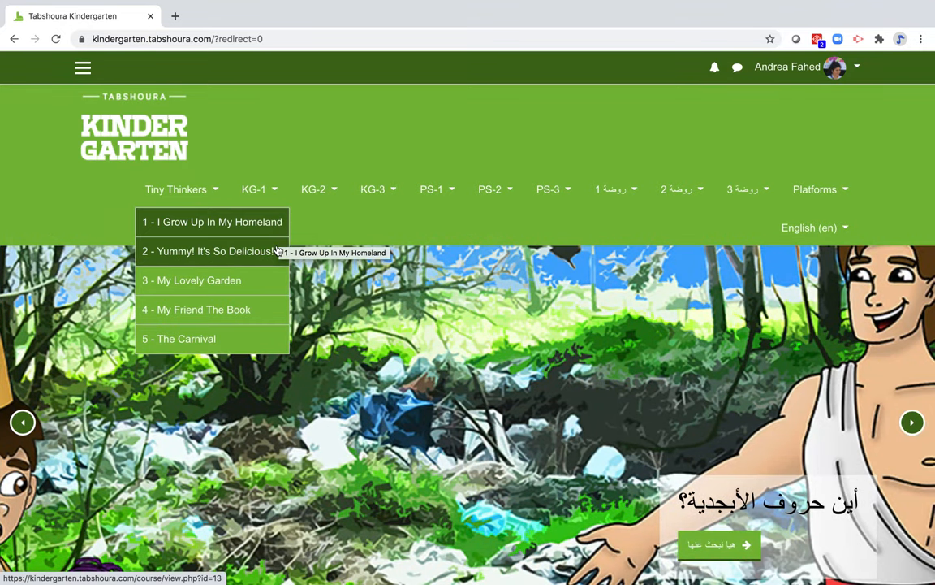
{"action": "mouse_move", "coordinate": [280, 280]}
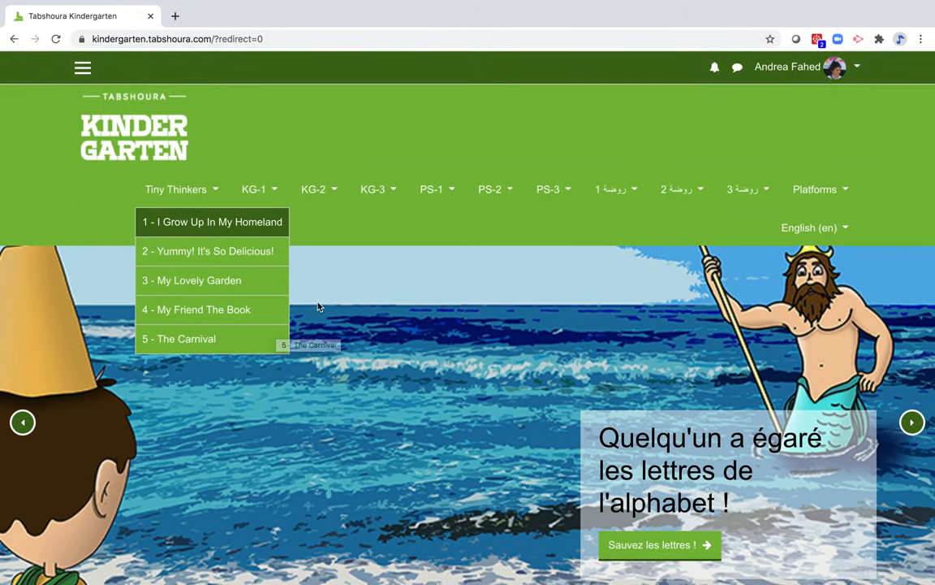
Open '3 - My Lovely Garden' and browse its English, Math and Science activities.
{"action": "left_click", "coordinate": [191, 280]}
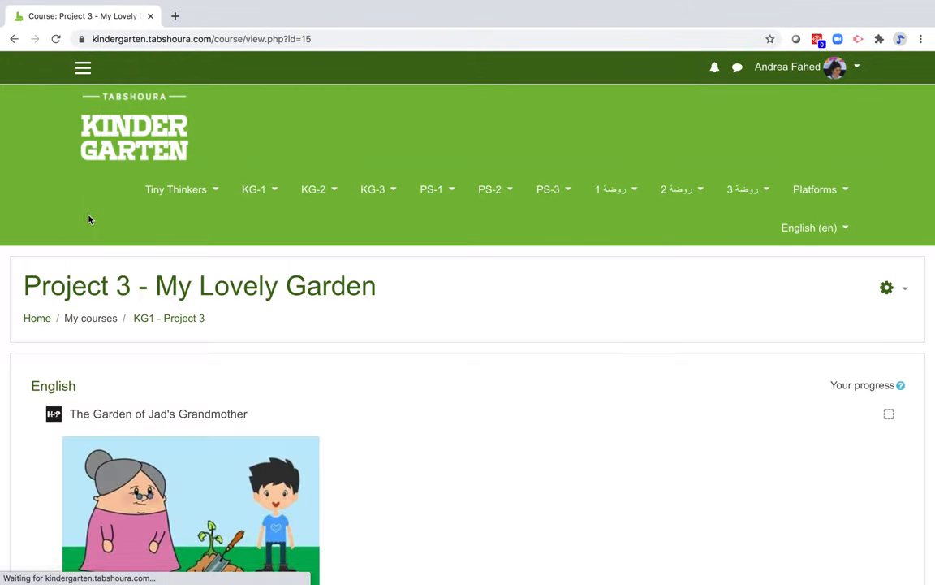
{"action": "scroll", "scroll_direction": "down", "scroll_amount": 3}
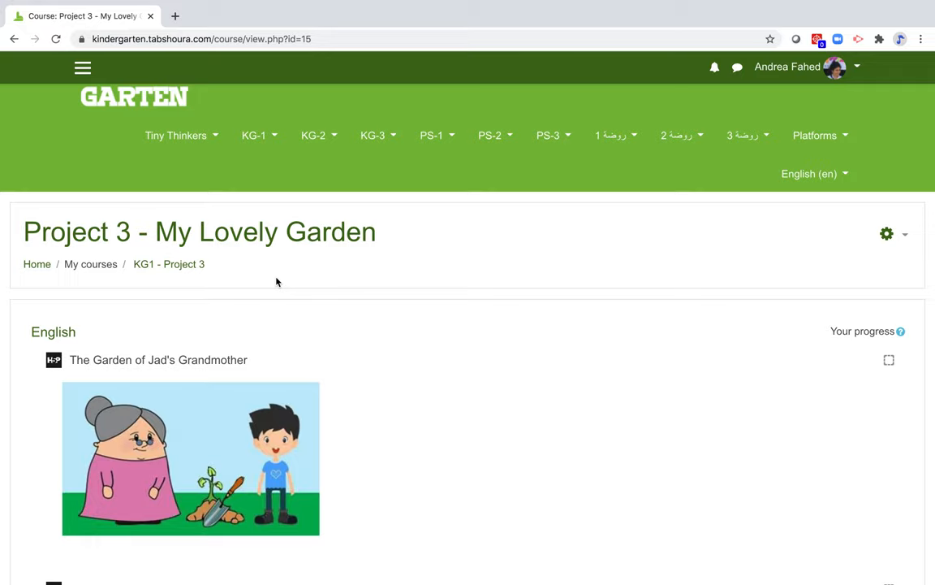
{"action": "scroll", "scroll_direction": "down", "scroll_amount": 3}
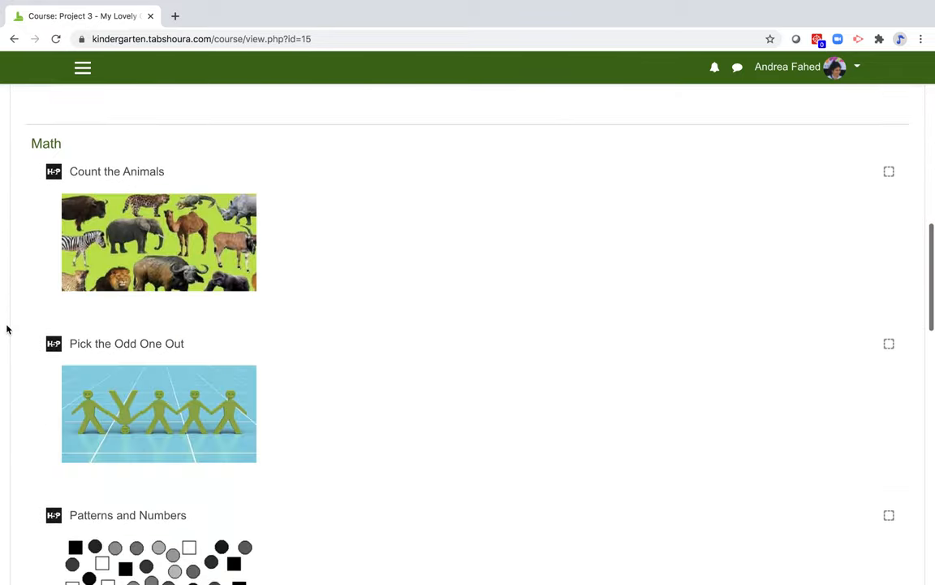
{"action": "scroll", "scroll_direction": "down", "scroll_amount": 3}
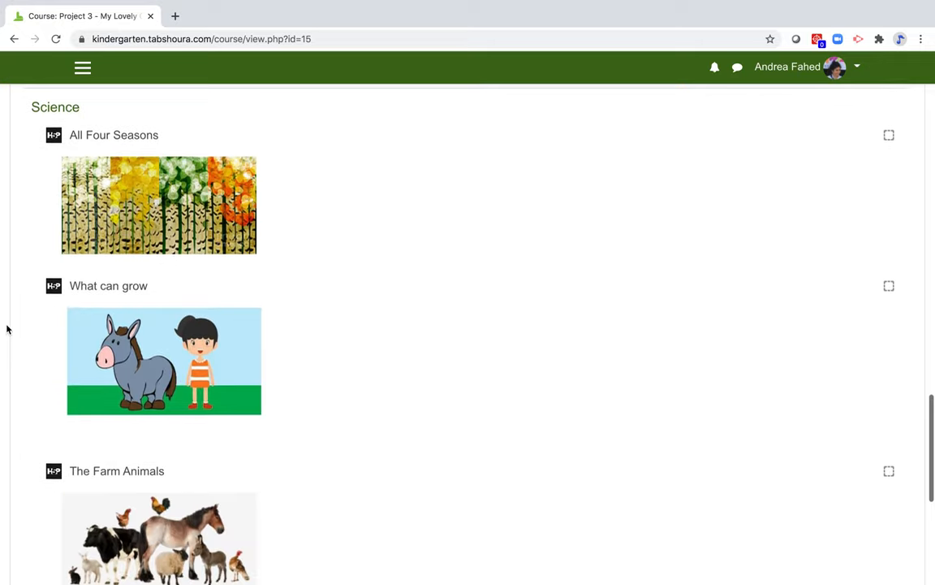
{"action": "scroll", "scroll_direction": "up", "scroll_amount": 3}
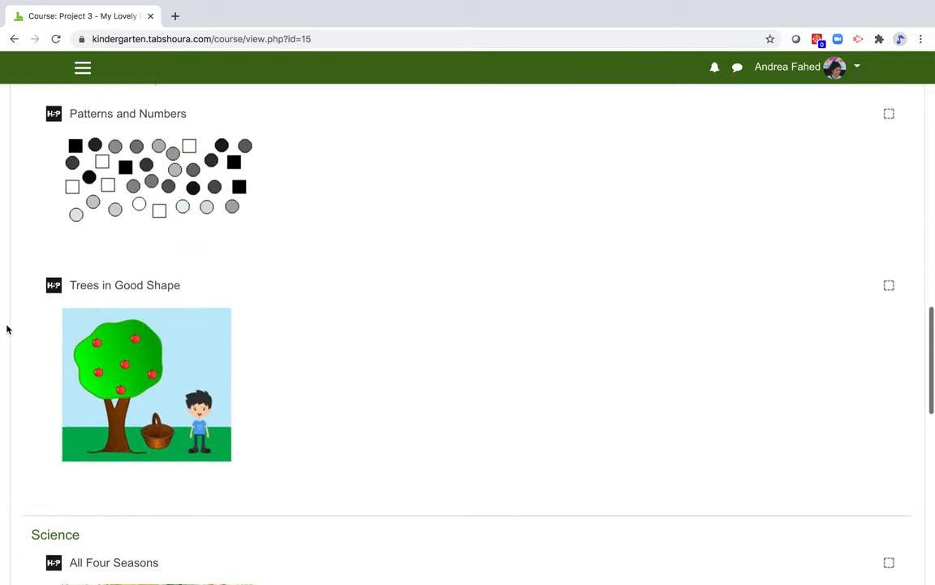
{"action": "scroll", "scroll_direction": "down", "scroll_amount": 3}
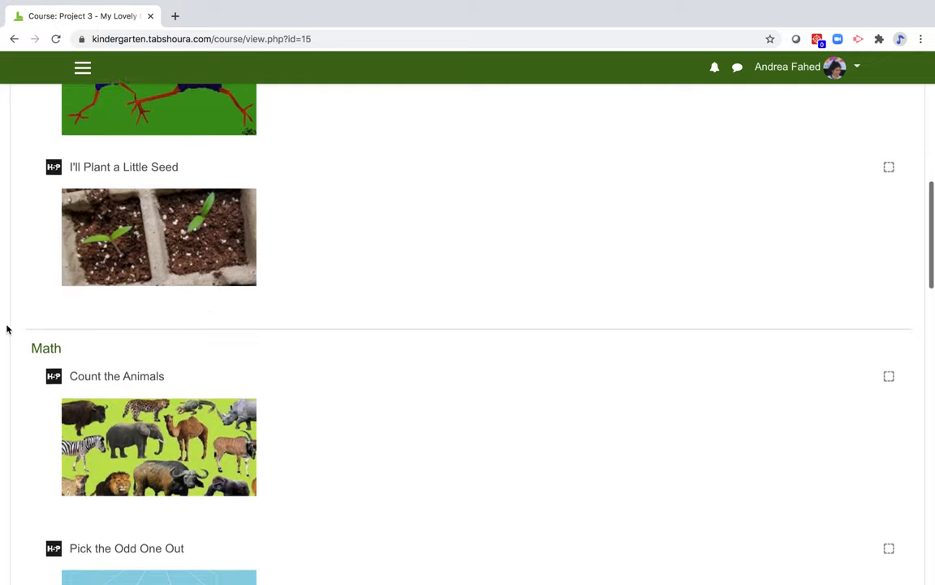
{"action": "scroll", "scroll_direction": "up", "scroll_amount": 3}
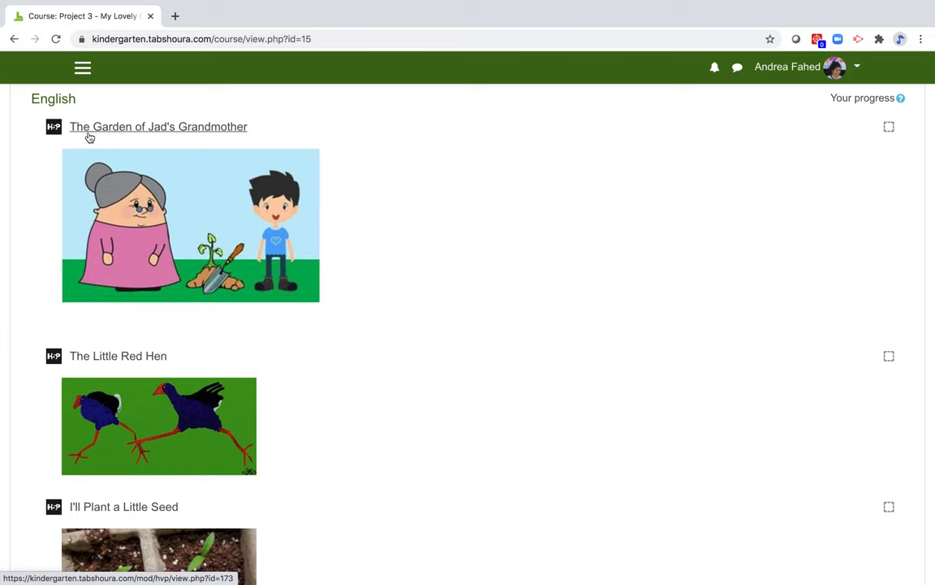
{"action": "mouse_move", "coordinate": [79, 360]}
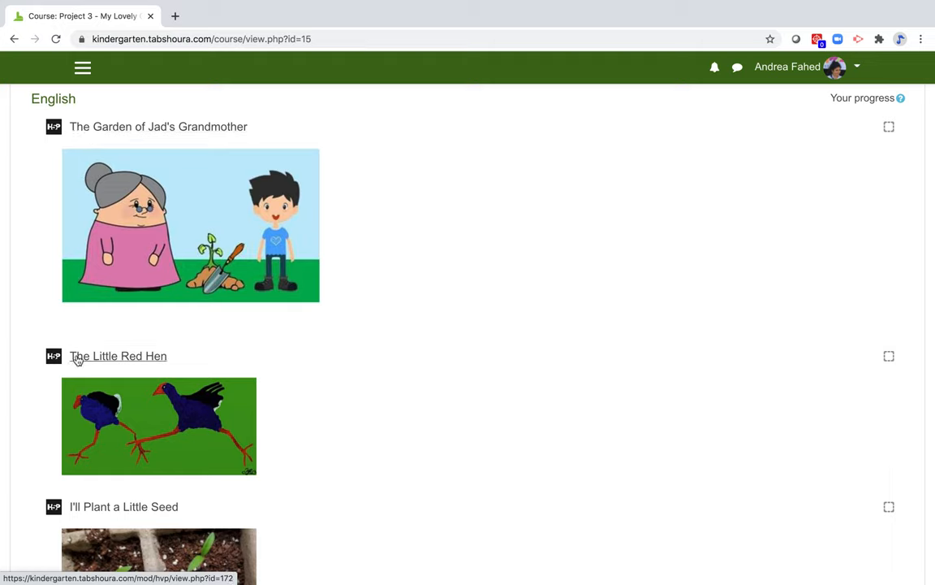
{"action": "mouse_move", "coordinate": [73, 517]}
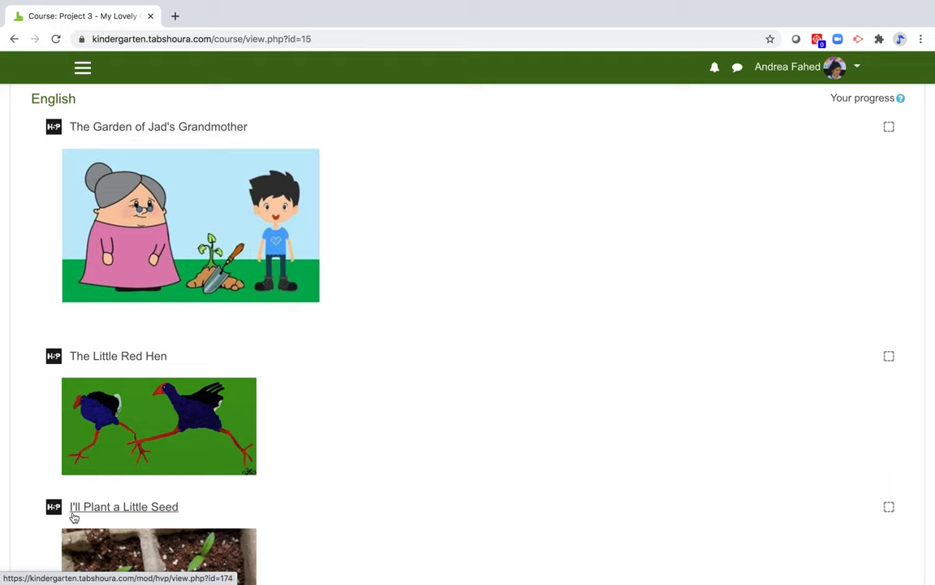
{"action": "mouse_move", "coordinate": [38, 378]}
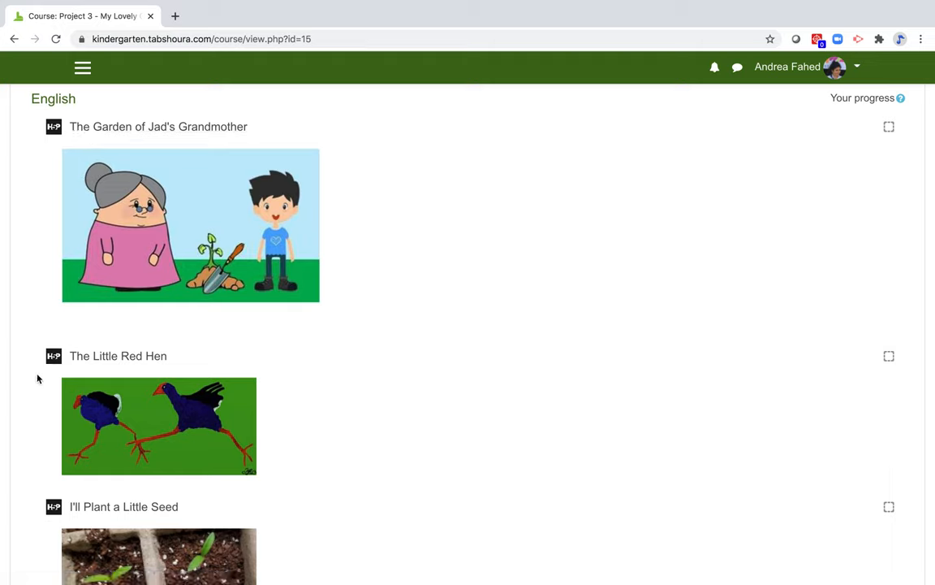
Open The Little Red Hen and play its story video, pausing at about 0:11.
{"action": "left_click", "coordinate": [118, 356]}
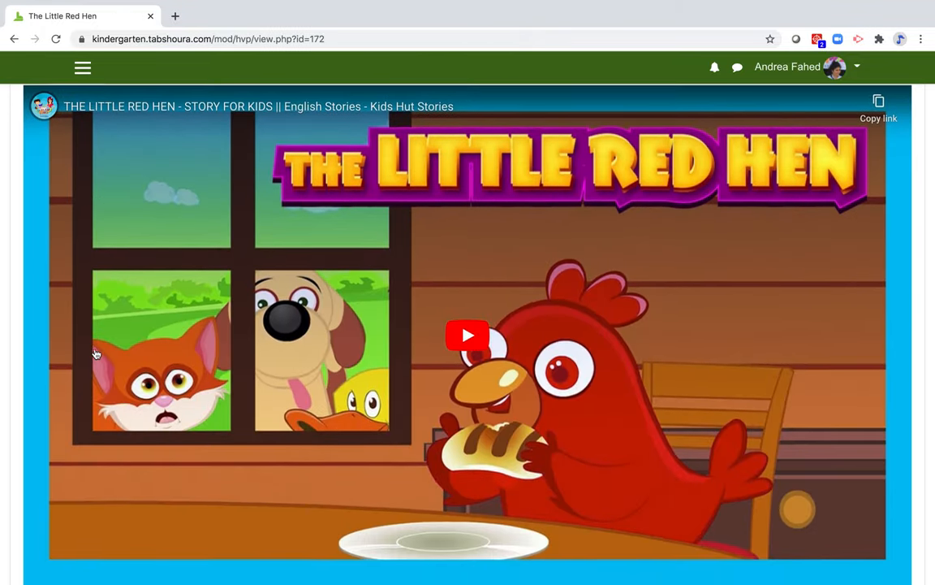
{"action": "left_click", "coordinate": [466, 334]}
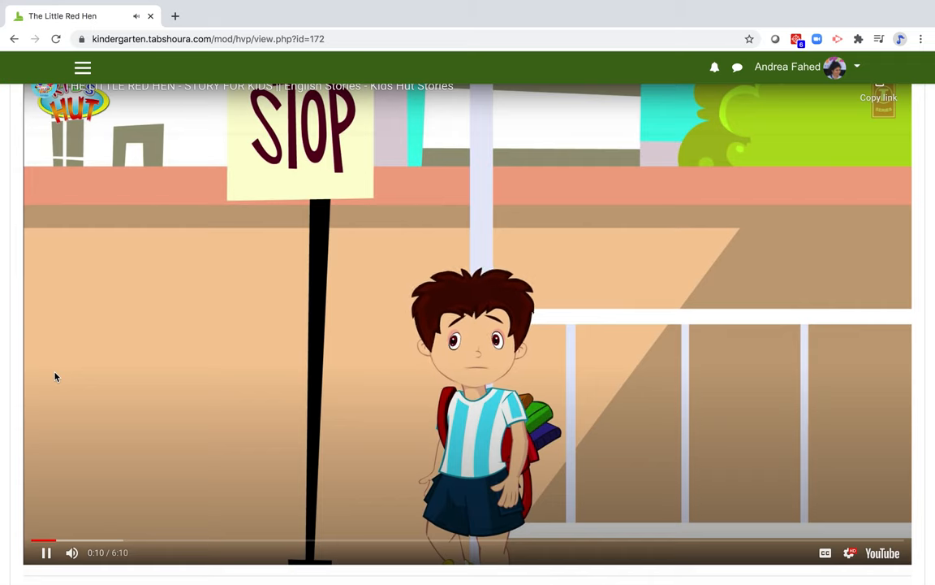
{"action": "left_click", "coordinate": [46, 552]}
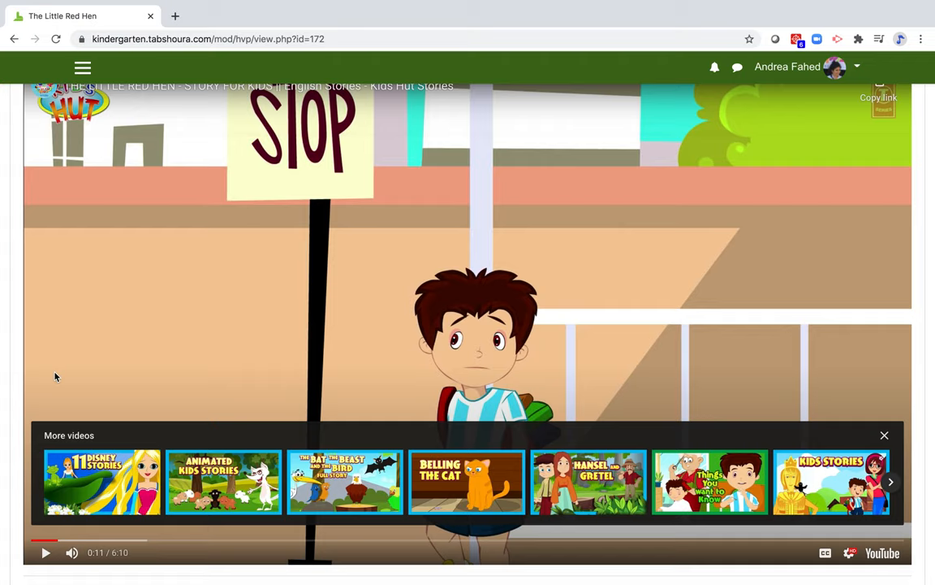
Scroll down to question 2 and play its spoken instructions.
{"action": "scroll", "scroll_direction": "down", "scroll_amount": 3}
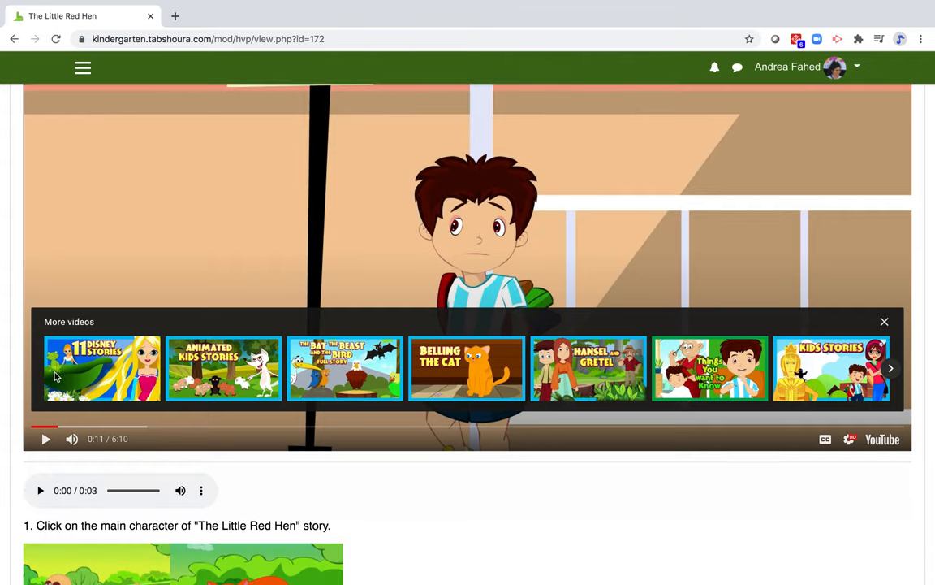
{"action": "scroll", "scroll_direction": "down", "scroll_amount": 3}
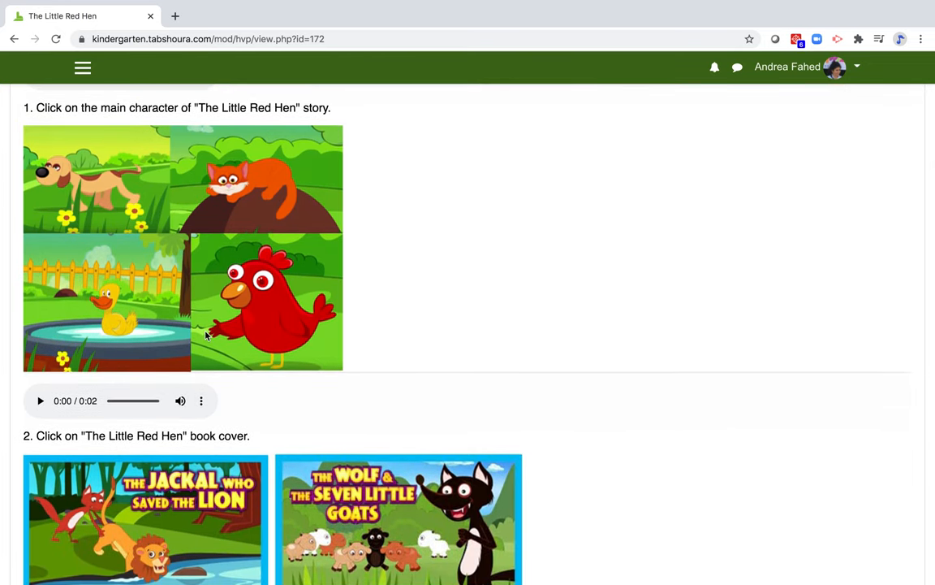
{"action": "scroll", "scroll_direction": "down", "scroll_amount": 3}
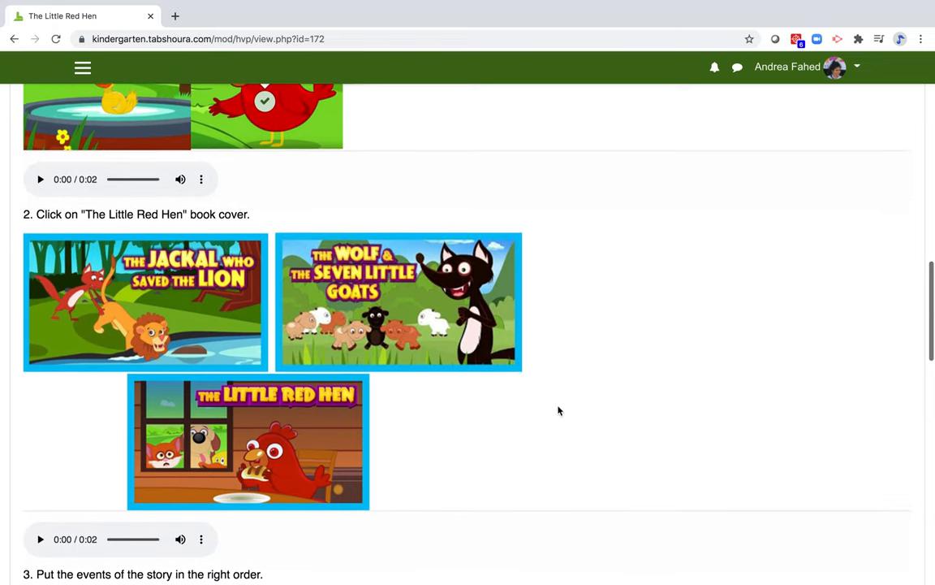
{"action": "scroll", "scroll_direction": "down", "scroll_amount": 3}
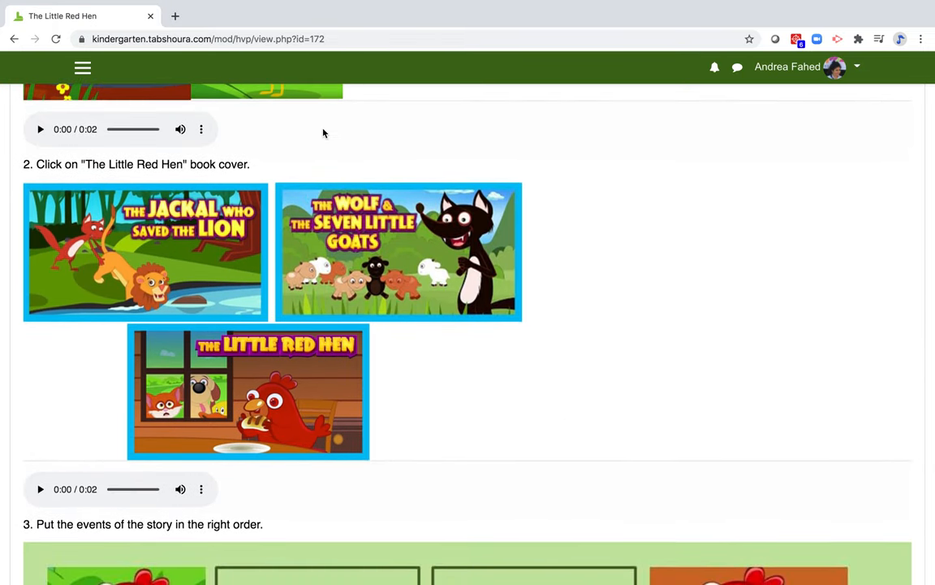
{"action": "left_click", "coordinate": [40, 130]}
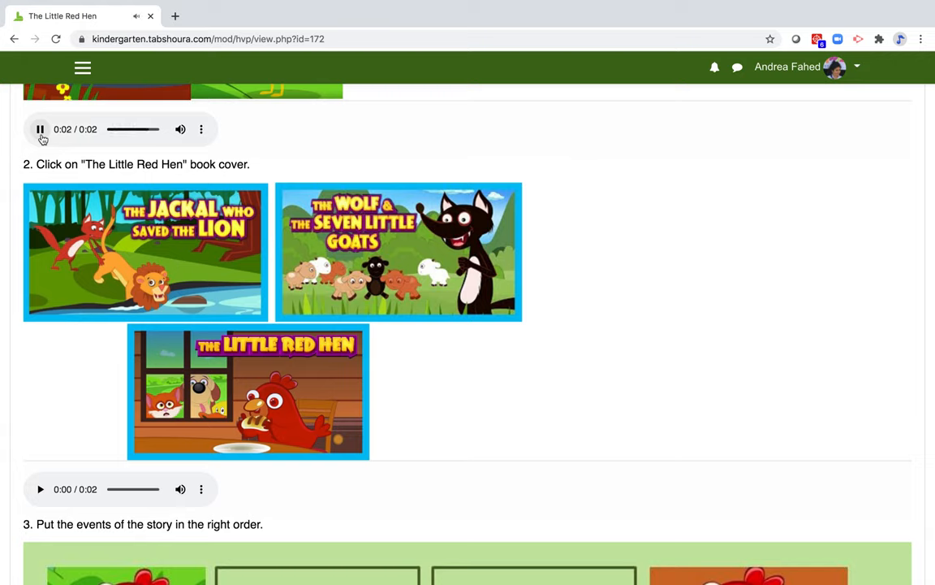
{"action": "left_click", "coordinate": [40, 129]}
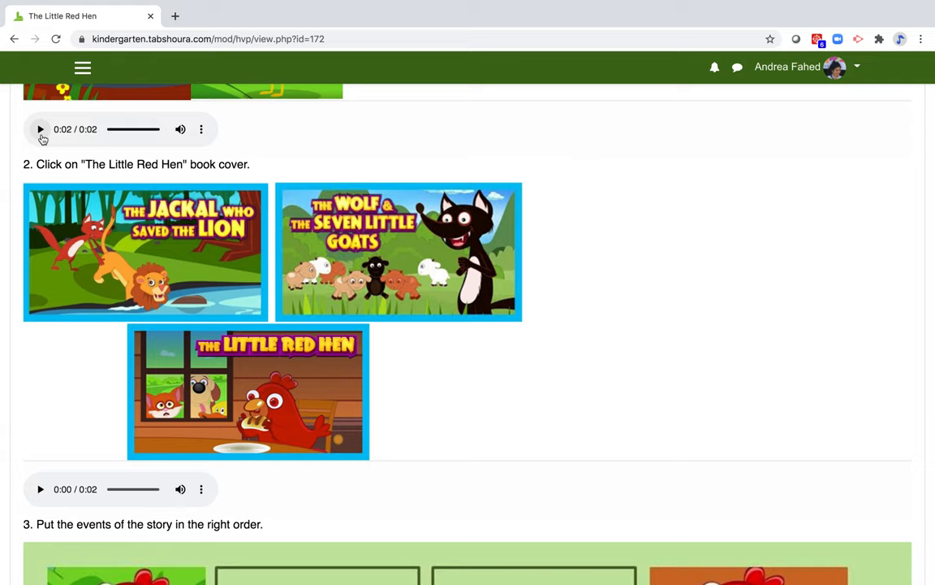
{"action": "mouse_move", "coordinate": [256, 162]}
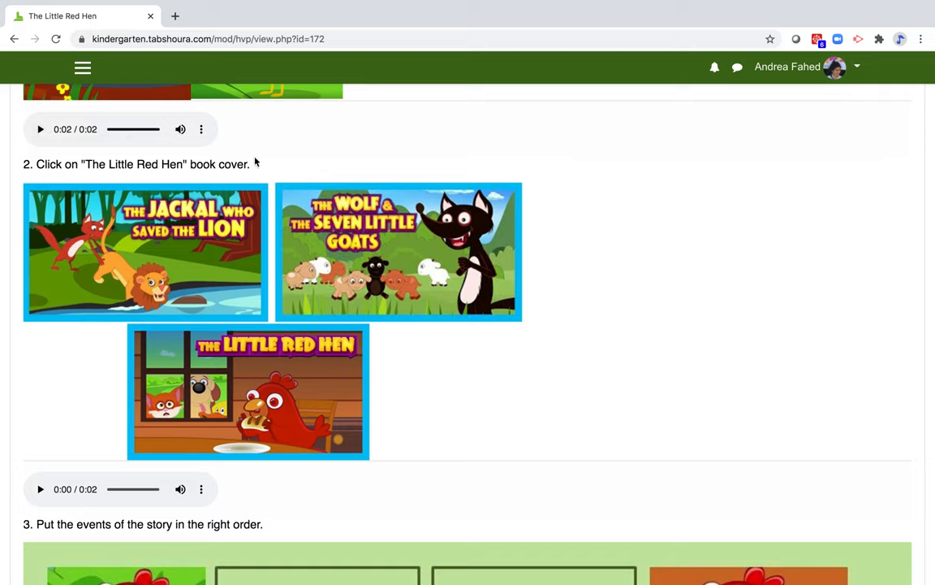
{"action": "mouse_move", "coordinate": [292, 254]}
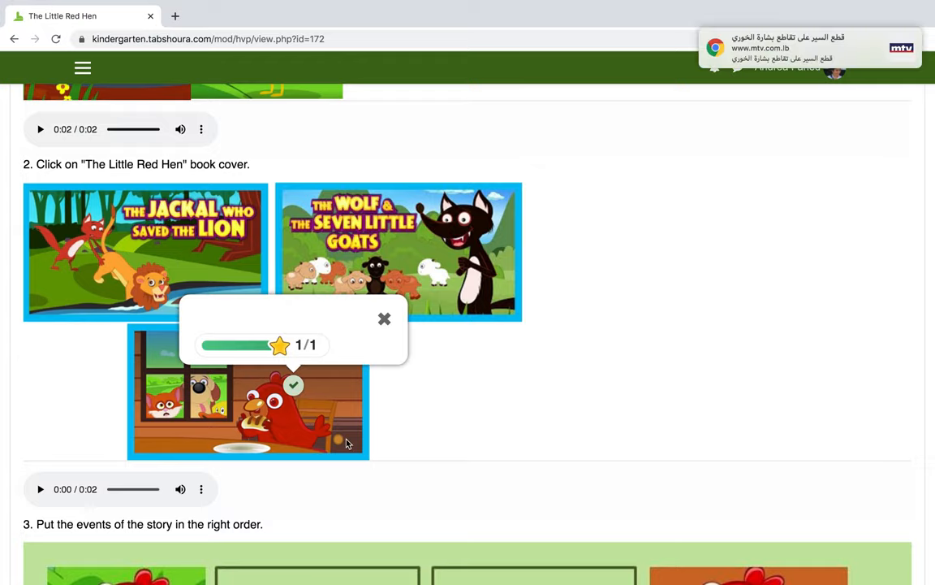
Scroll further and open The Garden of Jad's Grandmother activity.
{"action": "scroll", "scroll_direction": "down", "scroll_amount": 3}
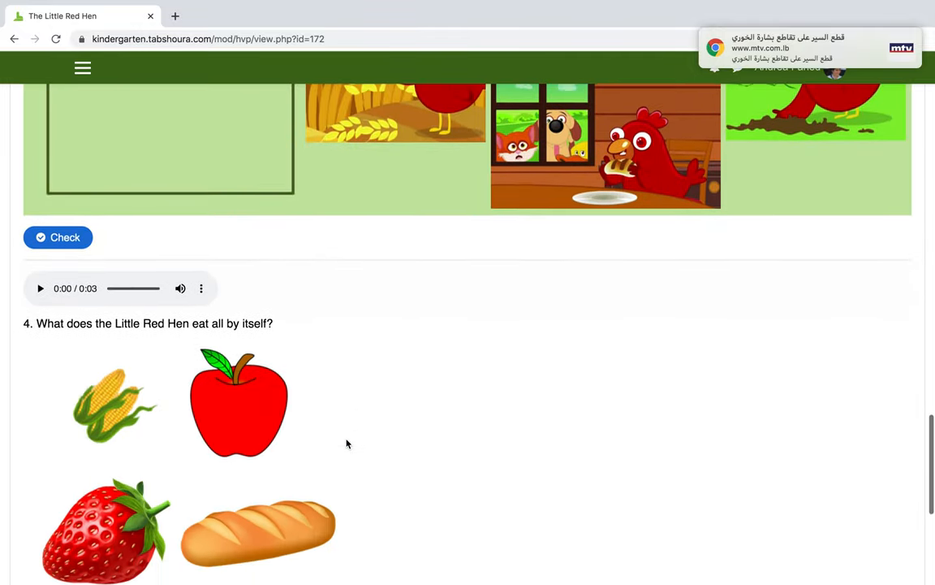
{"action": "scroll", "scroll_direction": "down", "scroll_amount": 3}
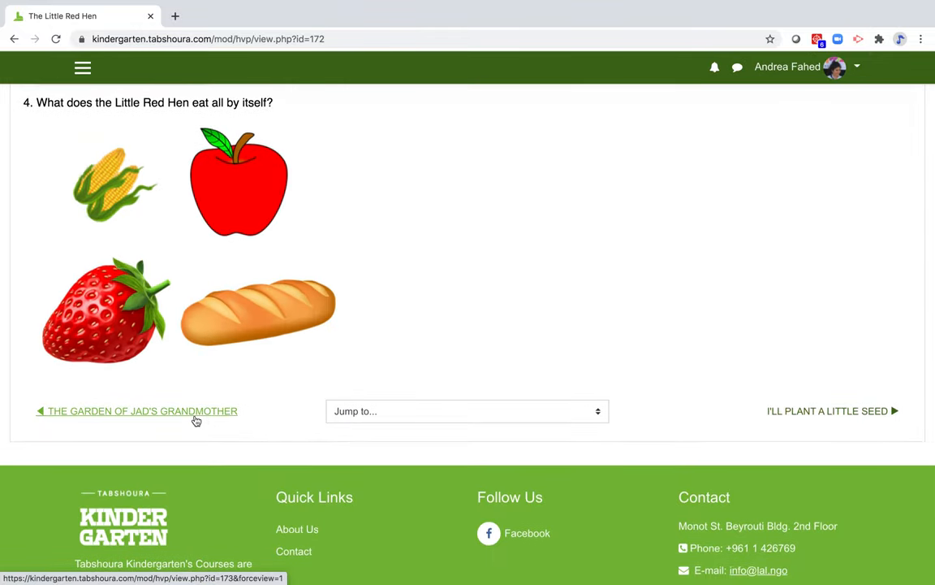
{"action": "left_click", "coordinate": [141, 410]}
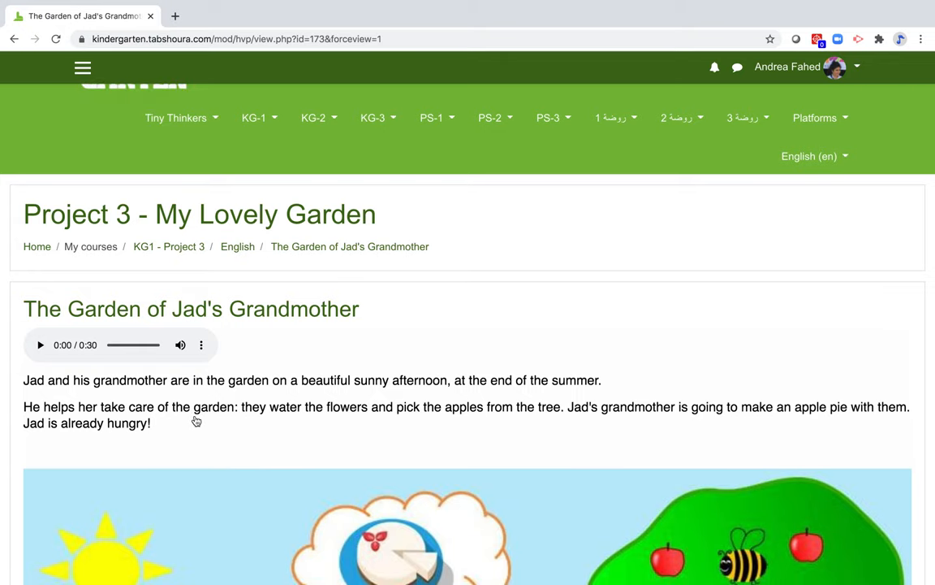
Scroll through The Garden of Jad's Grandmother activity page.
{"action": "scroll", "scroll_direction": "down", "scroll_amount": 3}
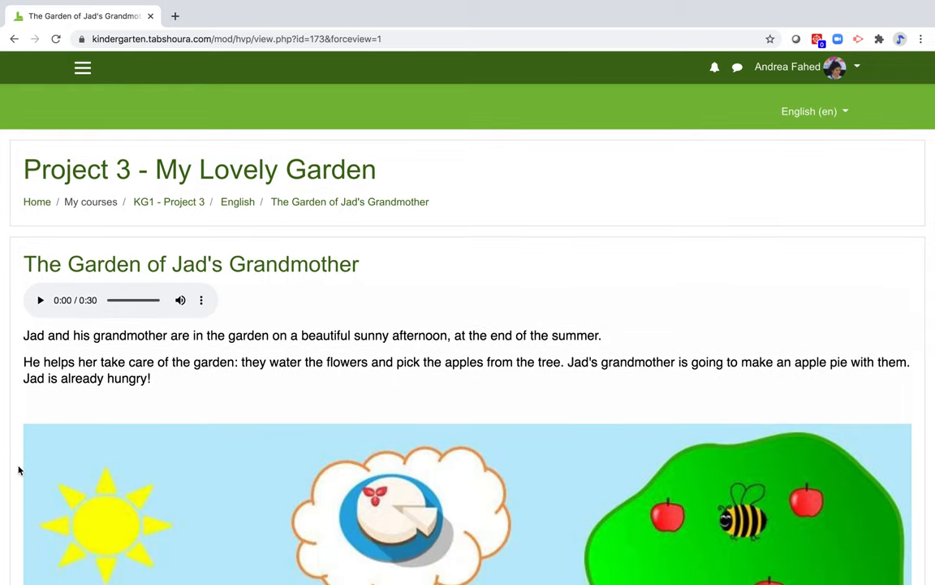
{"action": "scroll", "scroll_direction": "down", "scroll_amount": 3}
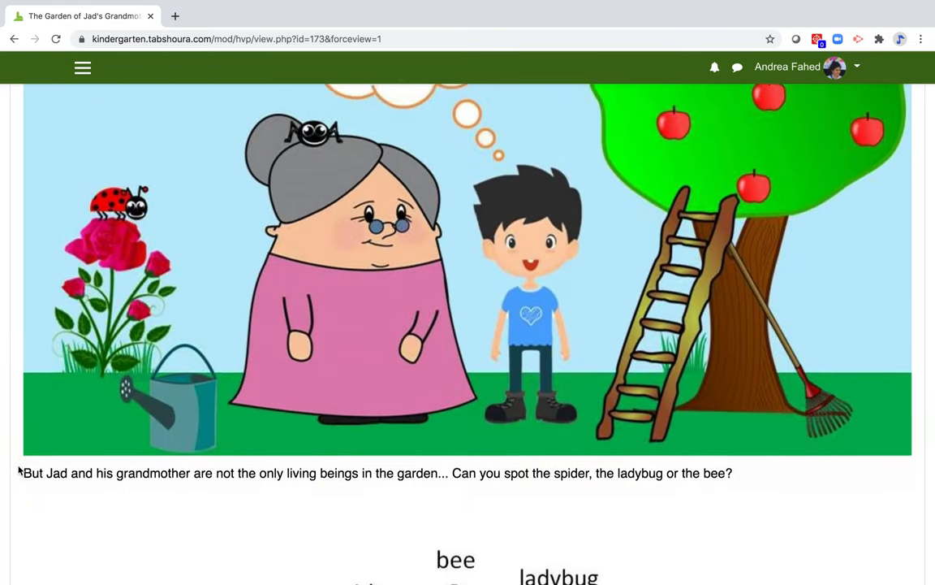
{"action": "scroll", "scroll_direction": "up", "scroll_amount": 3}
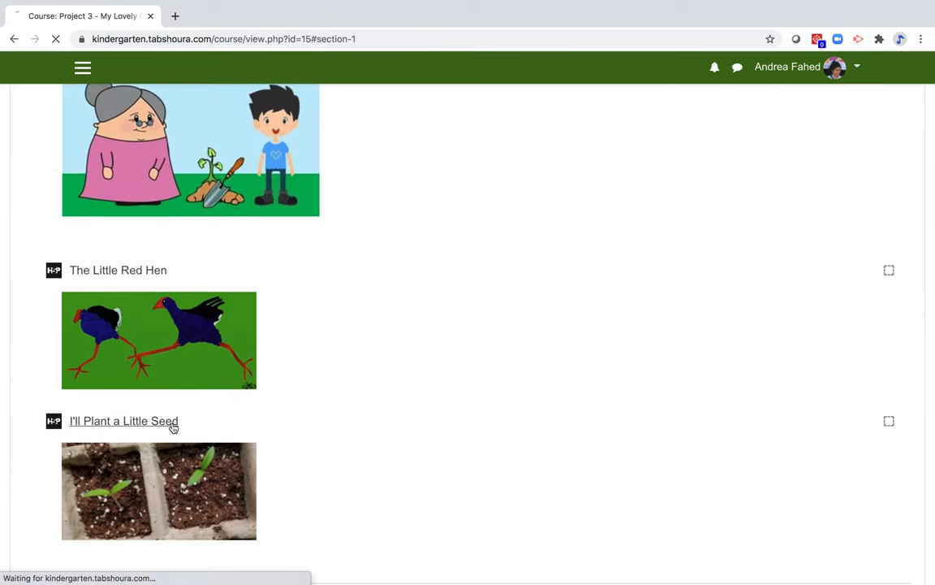
Open I'll Plant a Little Seed and play its song video, pausing at 0:10.
{"action": "left_click", "coordinate": [123, 421]}
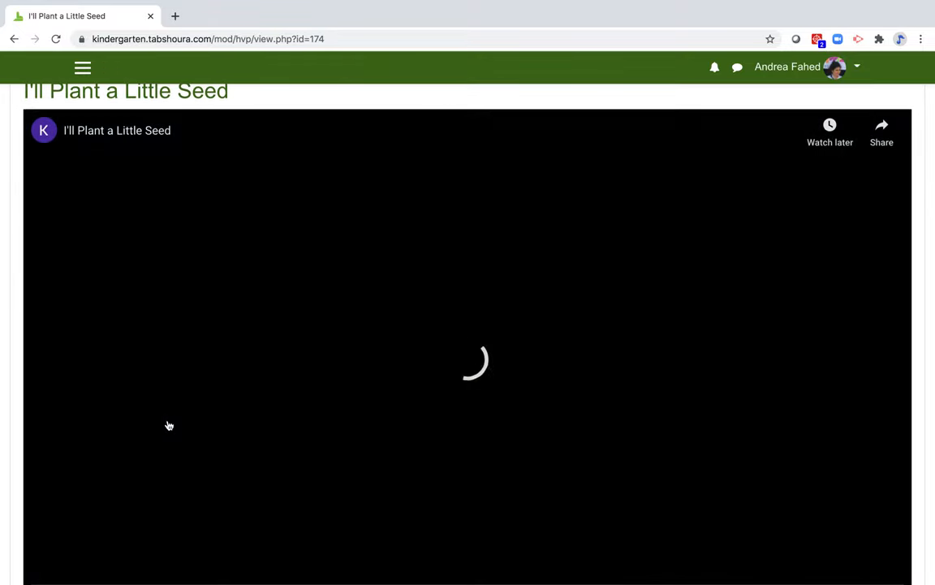
{"action": "left_click", "coordinate": [468, 361]}
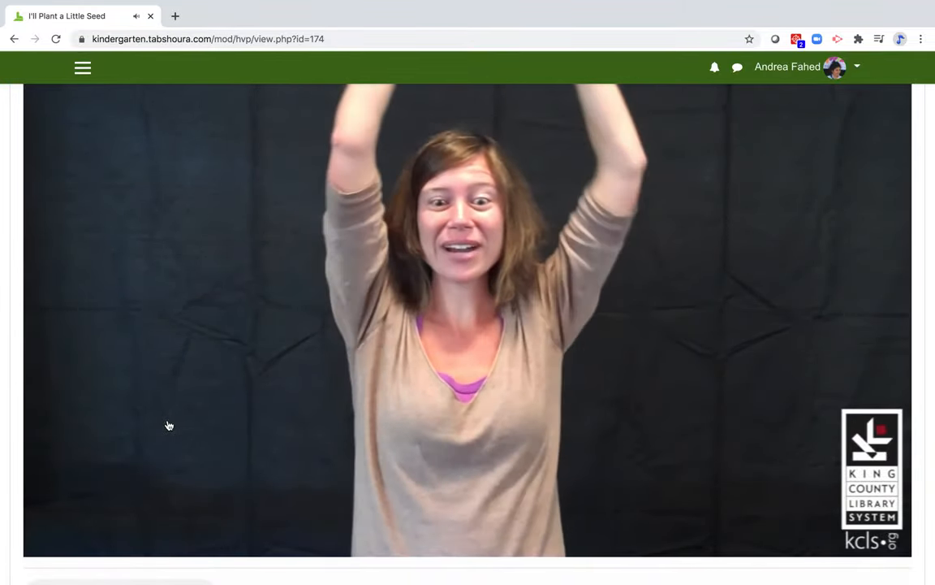
{"action": "left_click", "coordinate": [467, 324]}
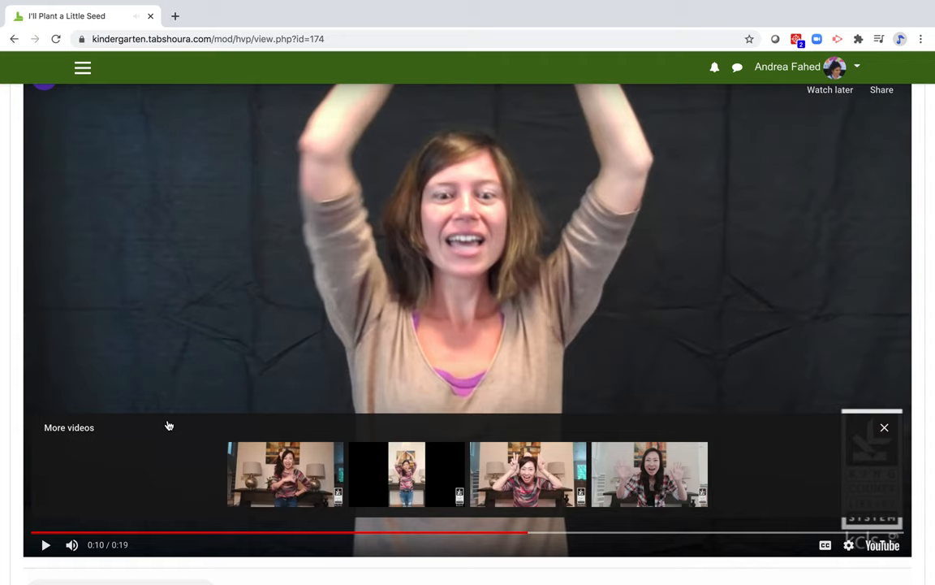
Scroll through the rhyme and return to the Project 3 course page.
{"action": "scroll", "scroll_direction": "down", "scroll_amount": 3}
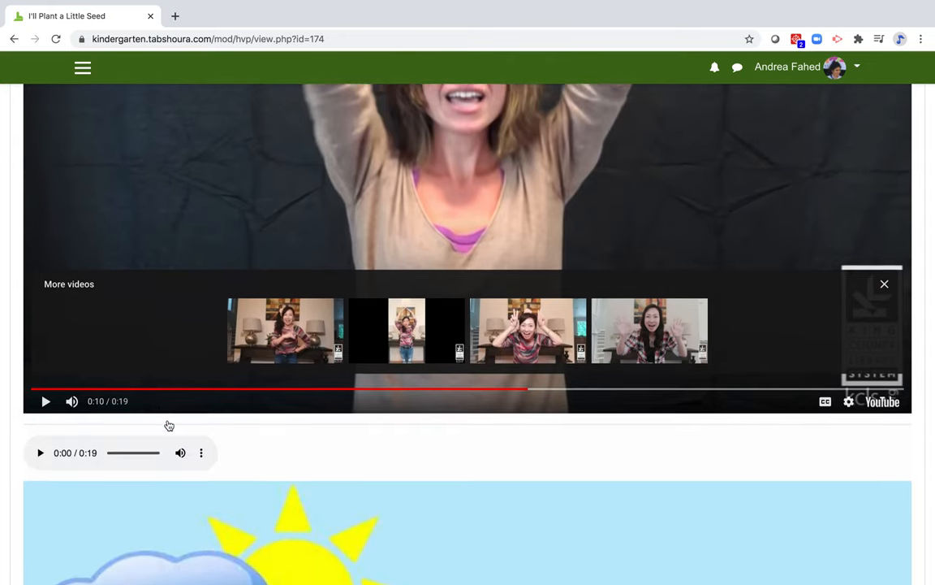
{"action": "scroll", "scroll_direction": "down", "scroll_amount": 3}
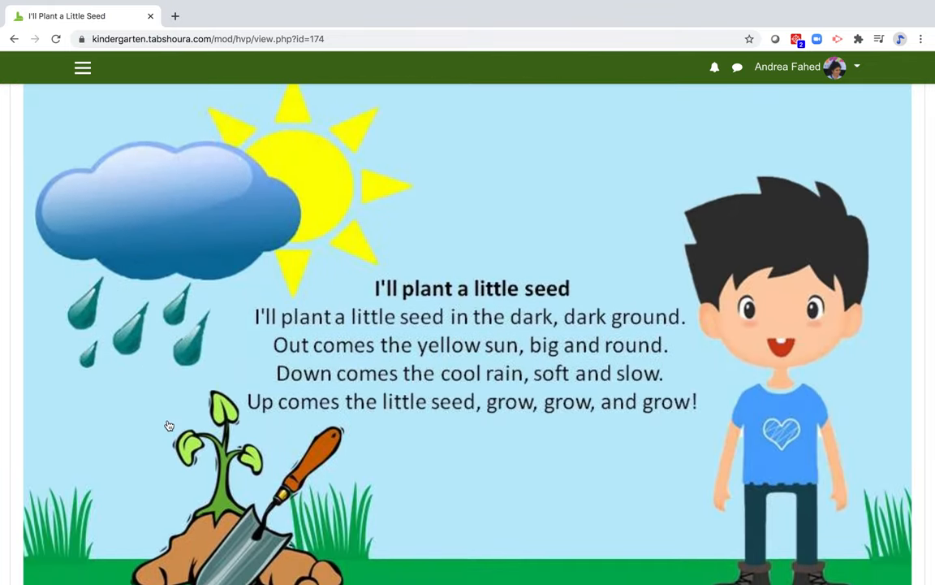
{"action": "scroll", "scroll_direction": "up", "scroll_amount": 3}
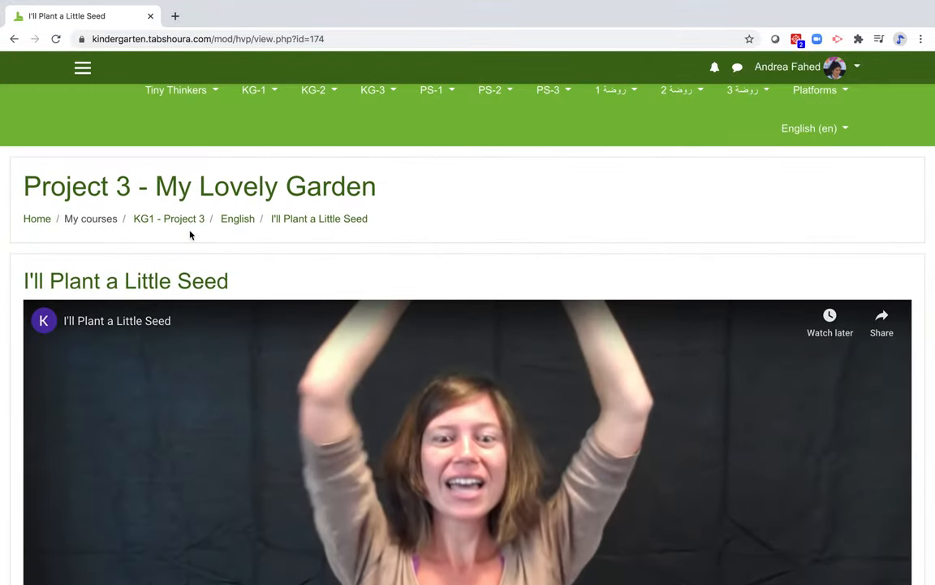
{"action": "left_click", "coordinate": [168, 218]}
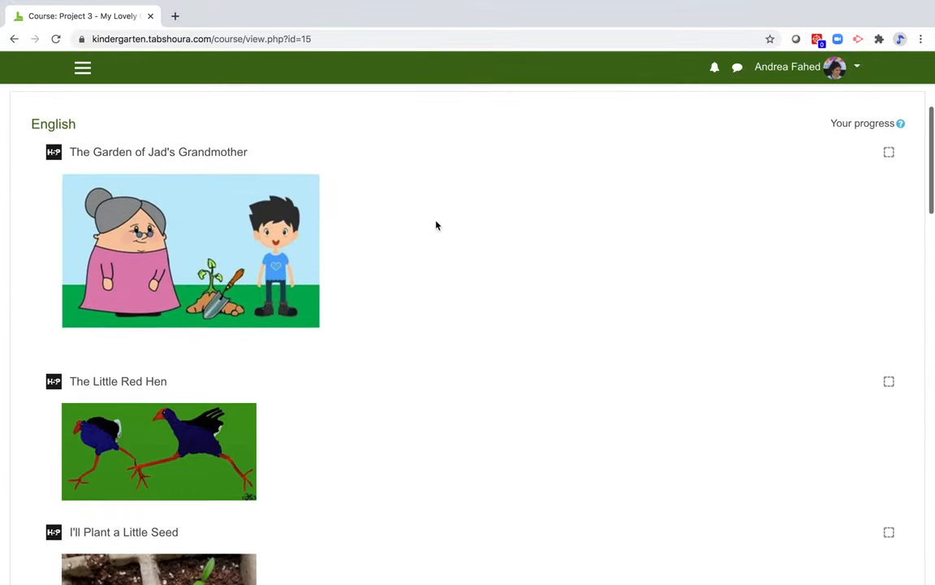
Scroll down to the Math activities, starting with Count the Animals.
{"action": "scroll", "scroll_direction": "down", "scroll_amount": 3}
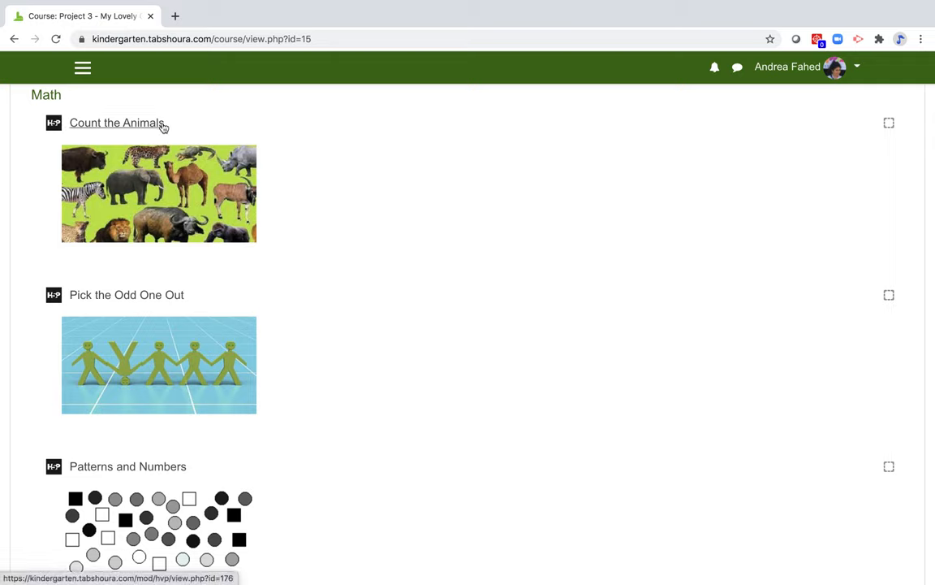
{"action": "mouse_move", "coordinate": [187, 299]}
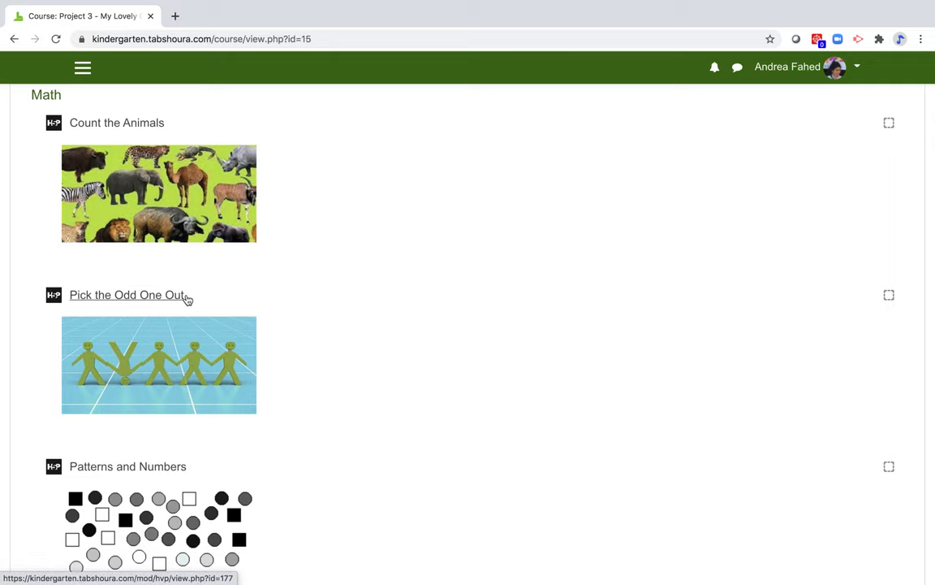
{"action": "mouse_move", "coordinate": [190, 475]}
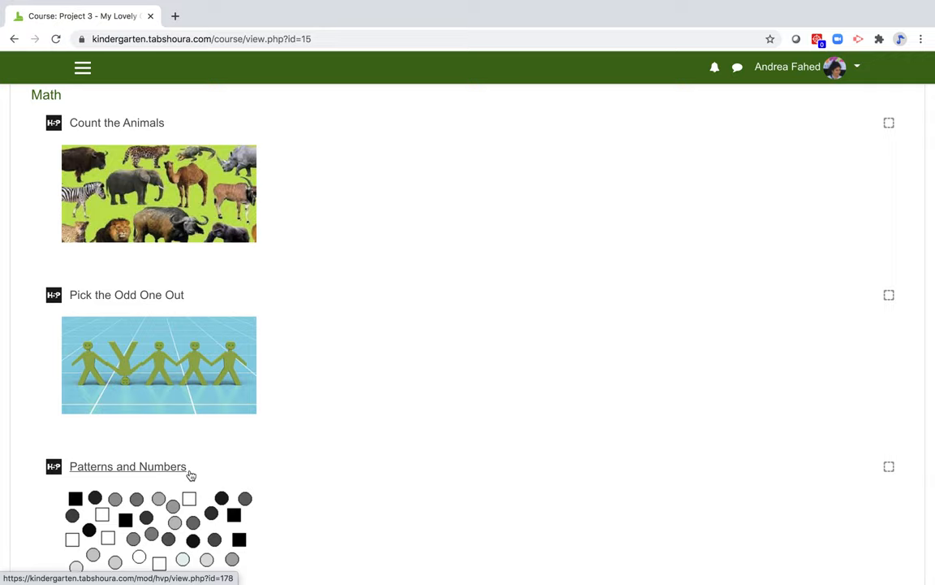
Open Patterns and Numbers and scroll down past the apple pattern.
{"action": "left_click", "coordinate": [128, 466]}
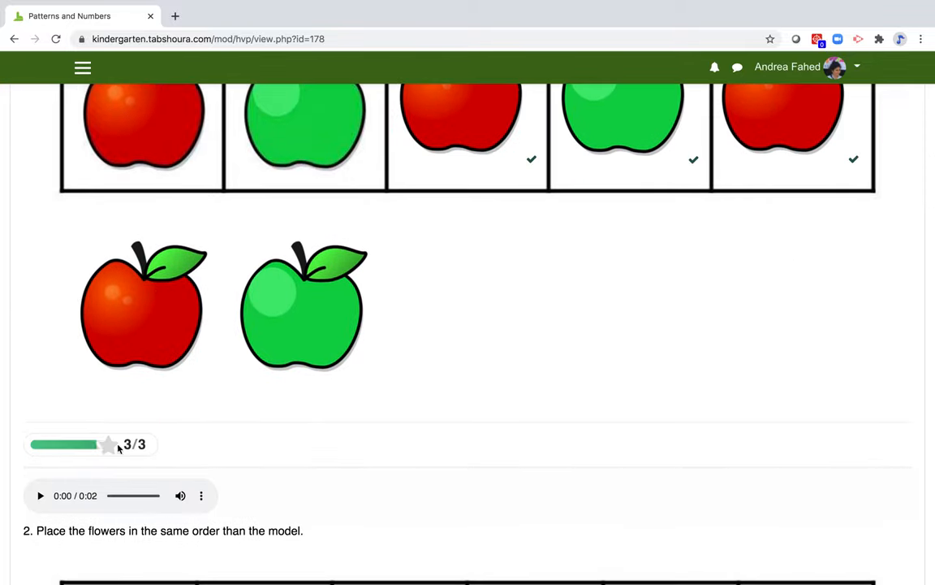
{"action": "scroll", "scroll_direction": "down", "scroll_amount": 3}
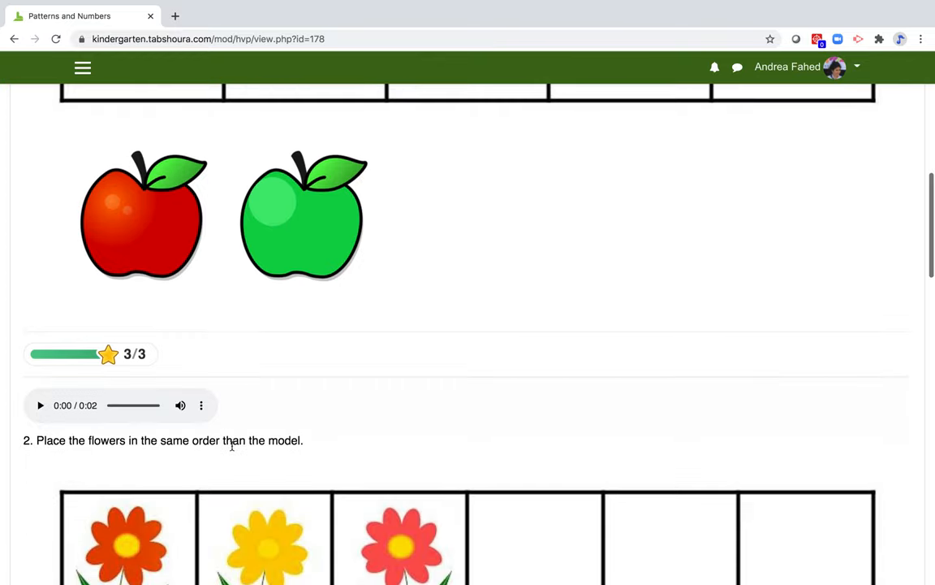
{"action": "scroll", "scroll_direction": "down", "scroll_amount": 3}
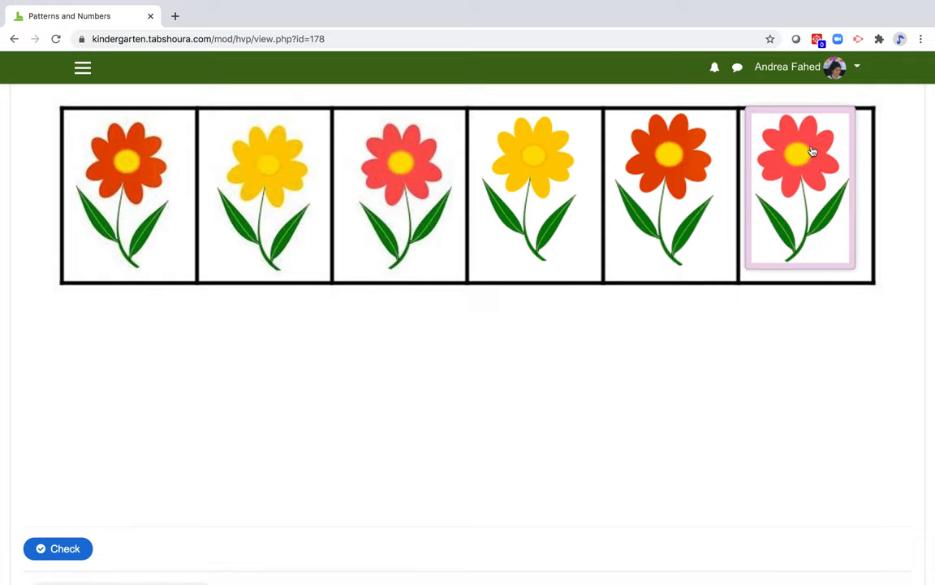
Check the flower pattern, retry, and drag the orange-red flower into the fourth box.
{"action": "left_click", "coordinate": [58, 548]}
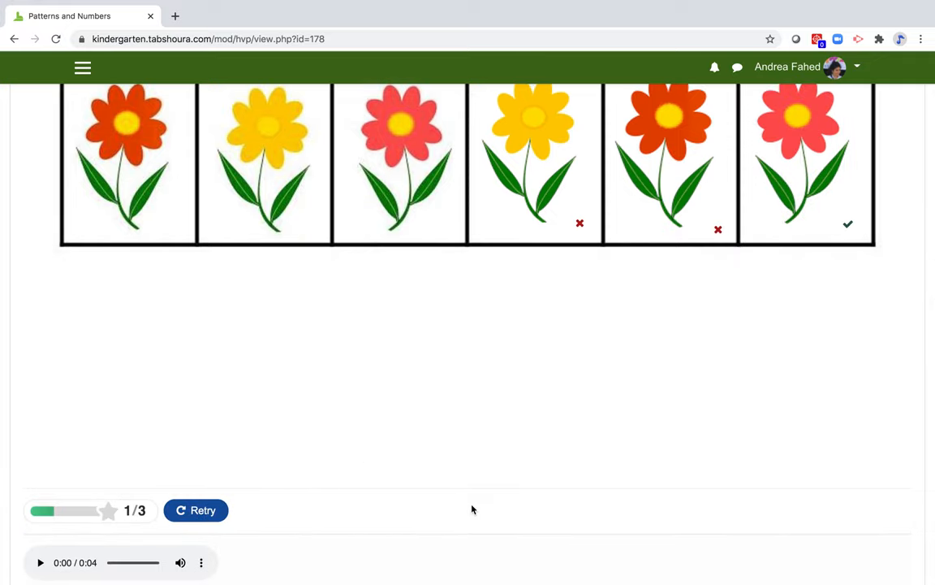
{"action": "left_click", "coordinate": [196, 510]}
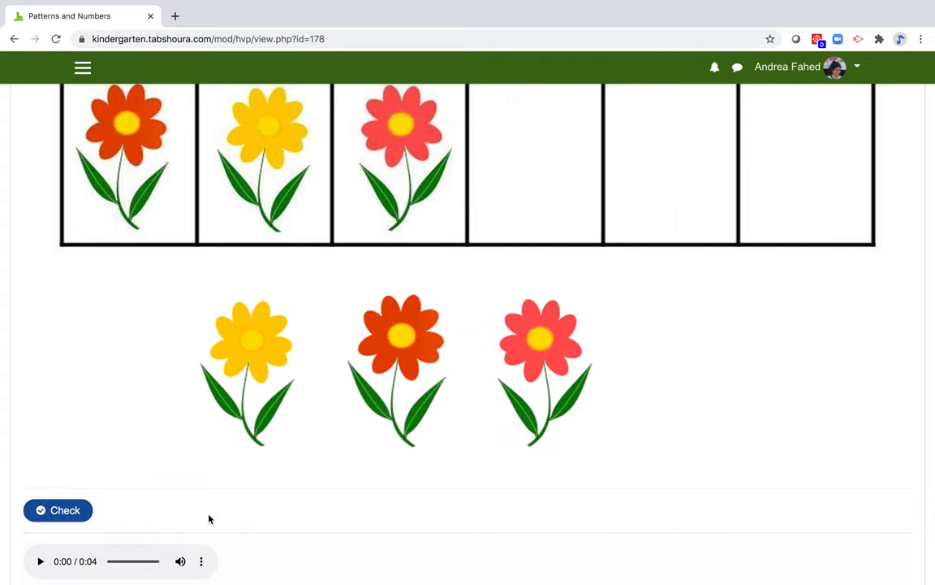
{"action": "left_click_drag", "start_coordinate": [398, 370], "coordinate": [499, 162]}
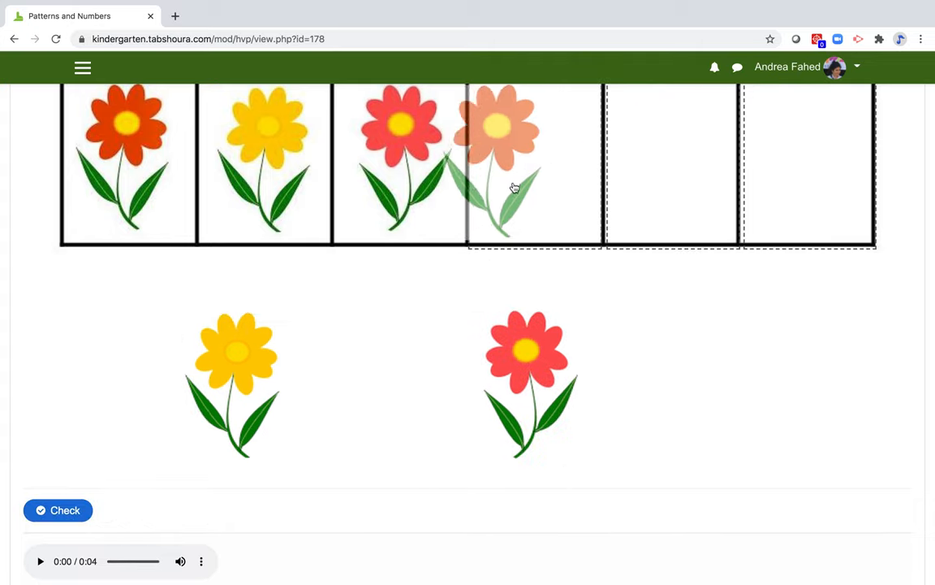
{"action": "left_click", "coordinate": [57, 509]}
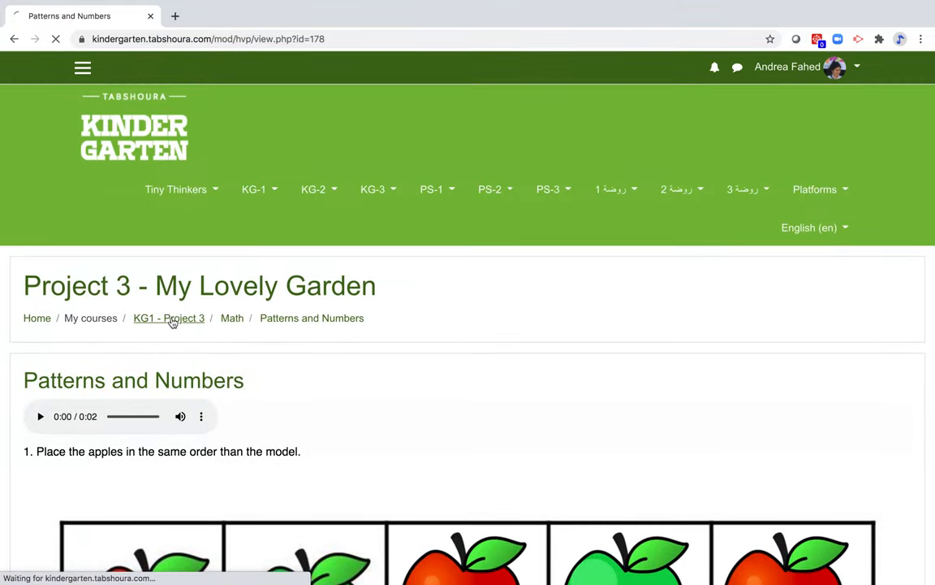
Return to the Project 3 course page and scroll to its Science activities.
{"action": "left_click", "coordinate": [169, 318]}
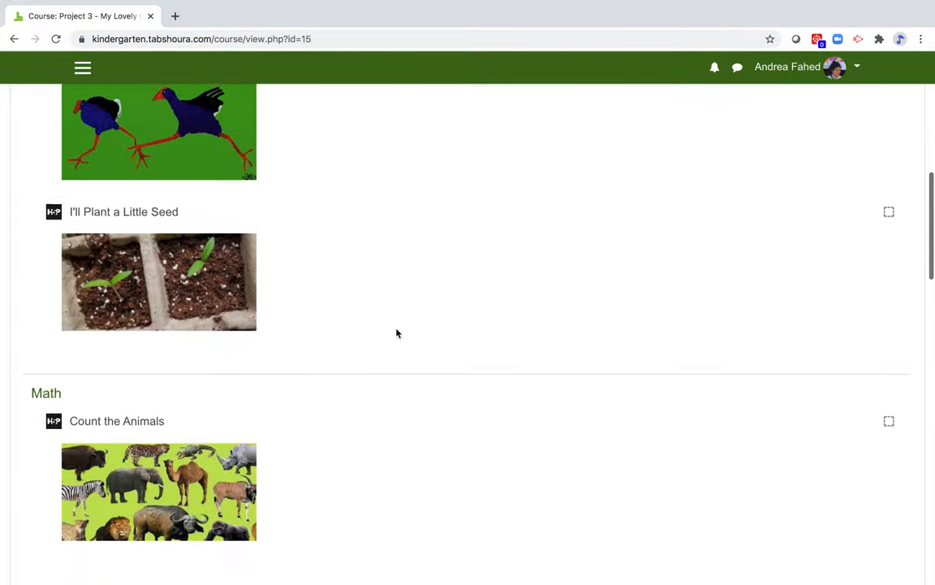
{"action": "scroll", "scroll_direction": "up", "scroll_amount": 3}
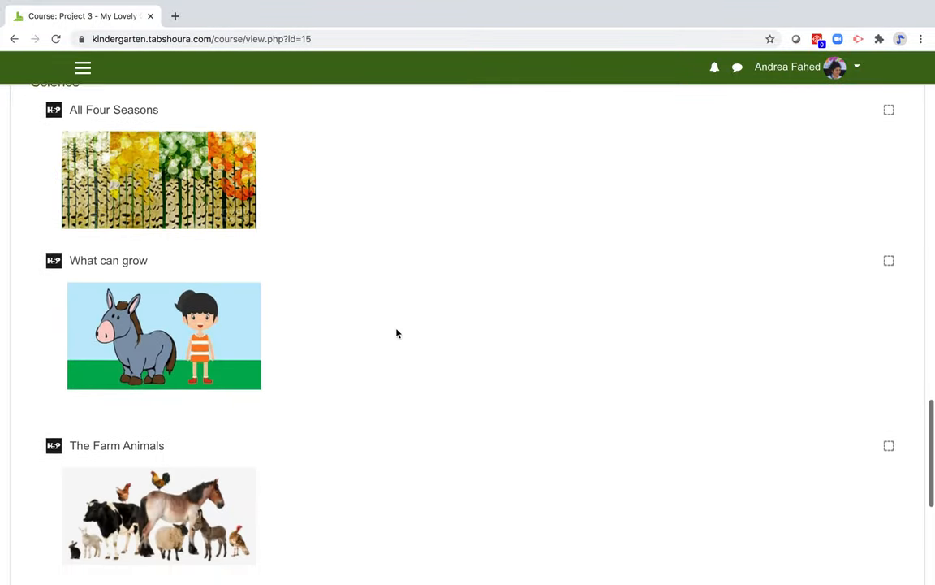
{"action": "scroll", "scroll_direction": "up", "scroll_amount": 3}
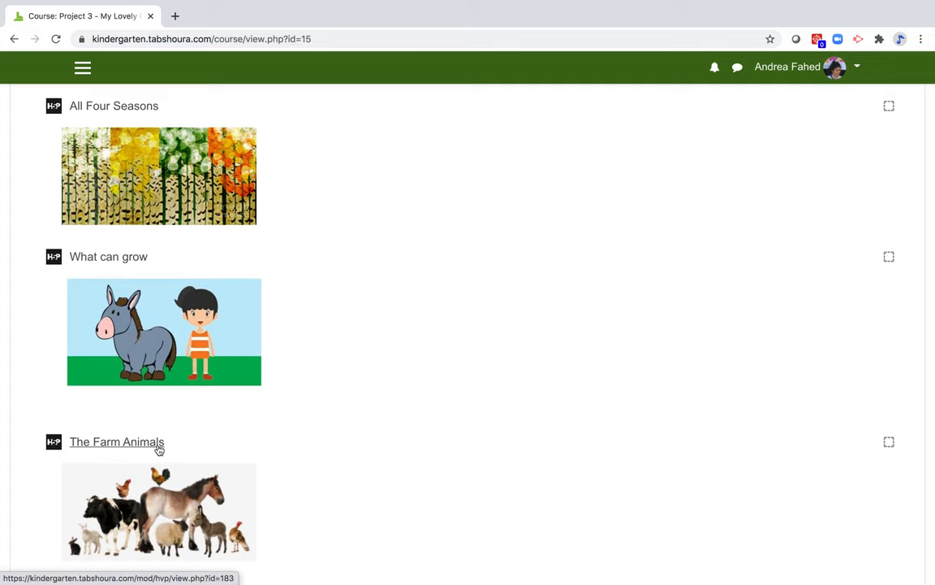
Open The Farm Animals and scroll through its memory, feeding and chick-growth exercises.
{"action": "left_click", "coordinate": [116, 442]}
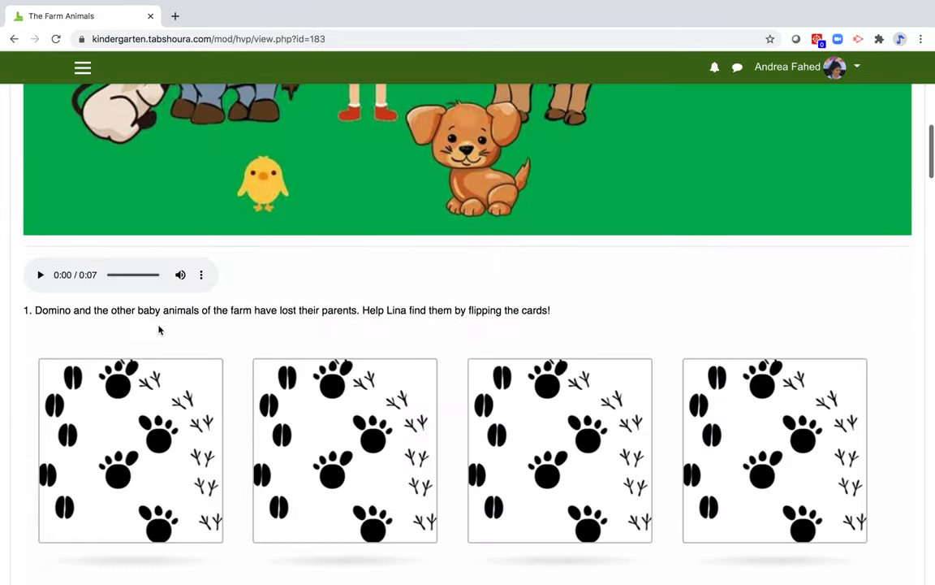
{"action": "scroll", "scroll_direction": "down", "scroll_amount": 3}
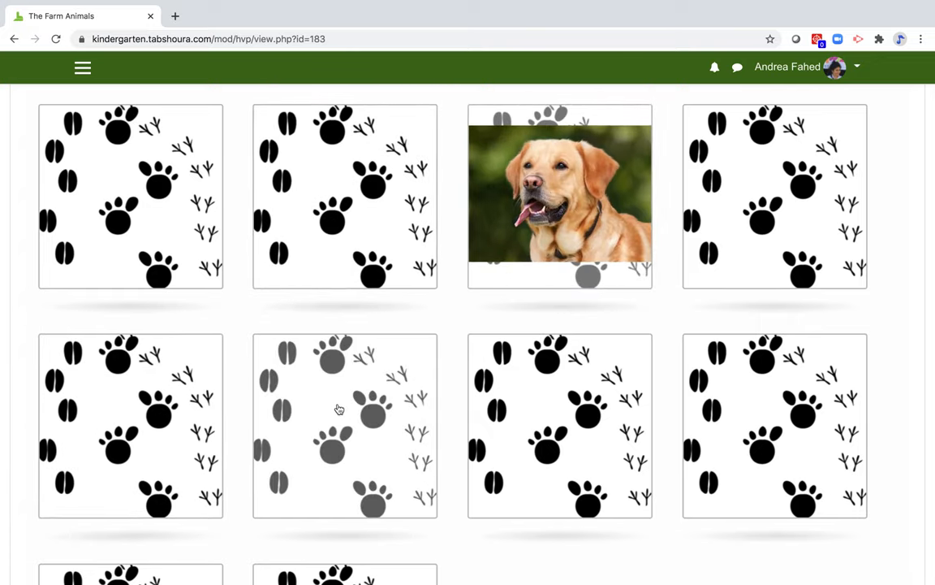
{"action": "scroll", "scroll_direction": "down", "scroll_amount": 3}
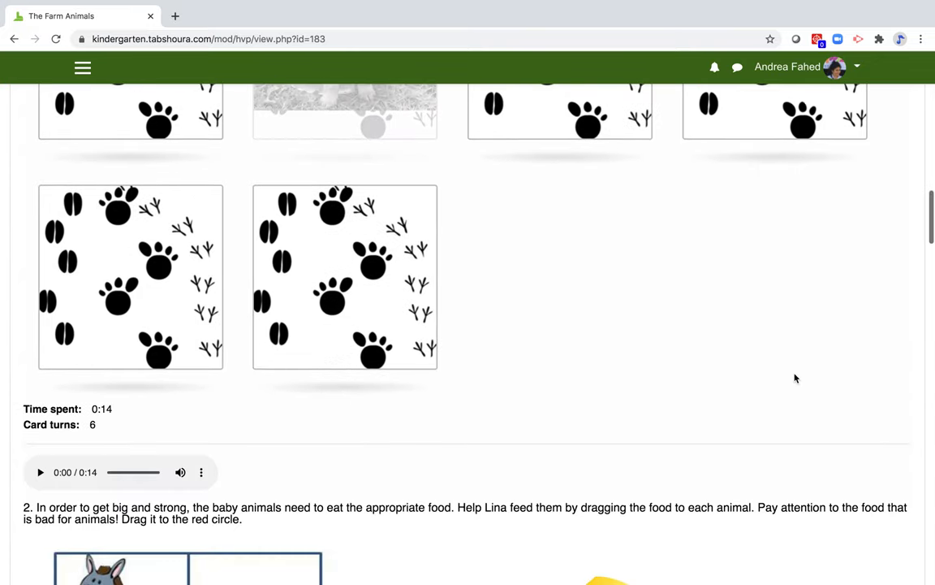
{"action": "scroll", "scroll_direction": "down", "scroll_amount": 3}
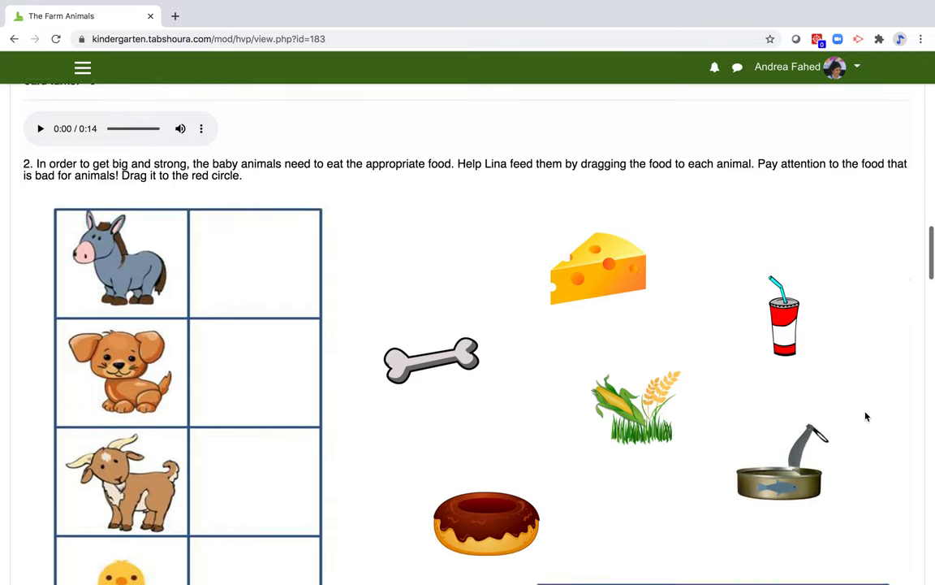
{"action": "scroll", "scroll_direction": "down", "scroll_amount": 3}
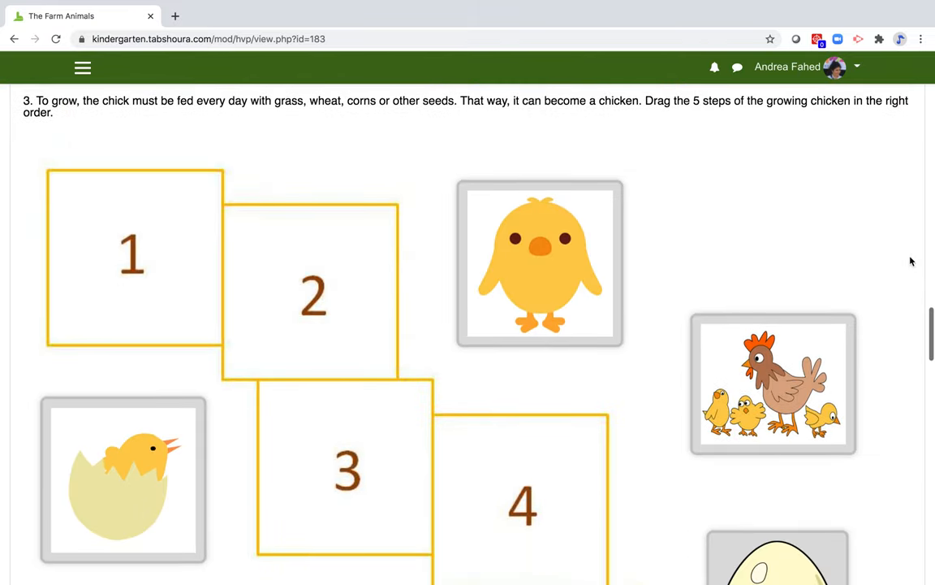
{"action": "scroll", "scroll_direction": "down", "scroll_amount": 3}
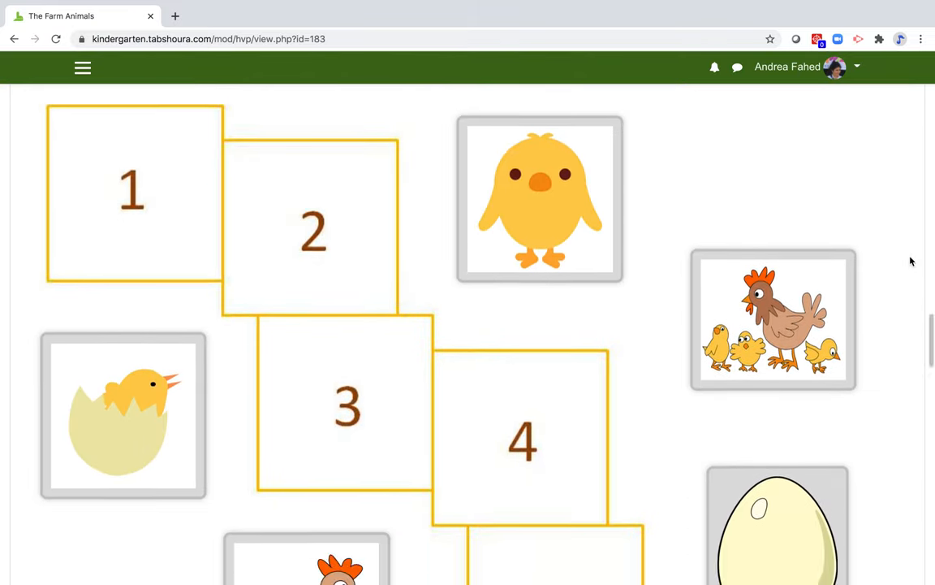